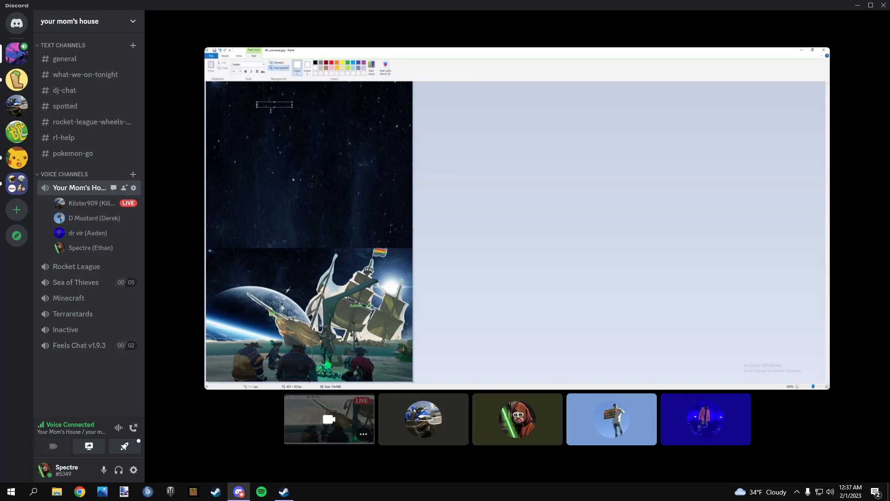
# Step: Draw a text box across the starry sky for the large 1:30 clock
pyautogui.moveTo(274, 104); pyautogui.dragTo(343, 147)
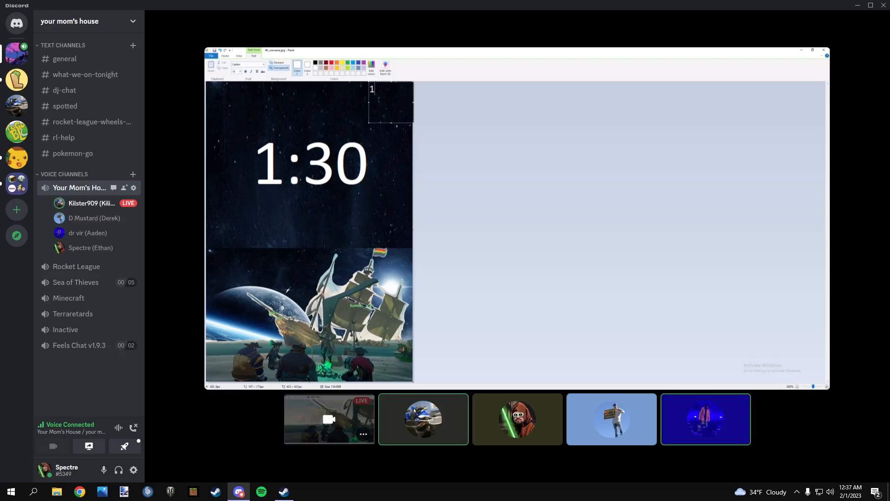
# Step: Type the 1:30 clock text, then place the 60% battery text top-right
pyautogui.write('1:30')
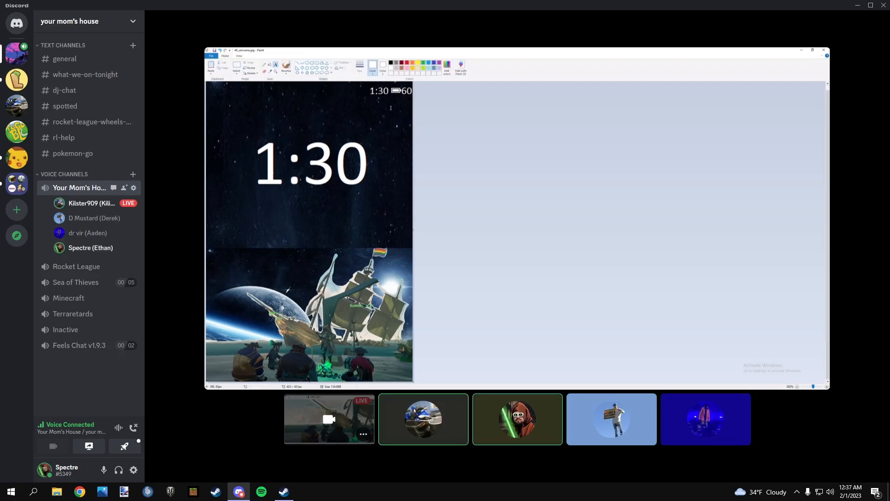
pyautogui.click(275, 64)
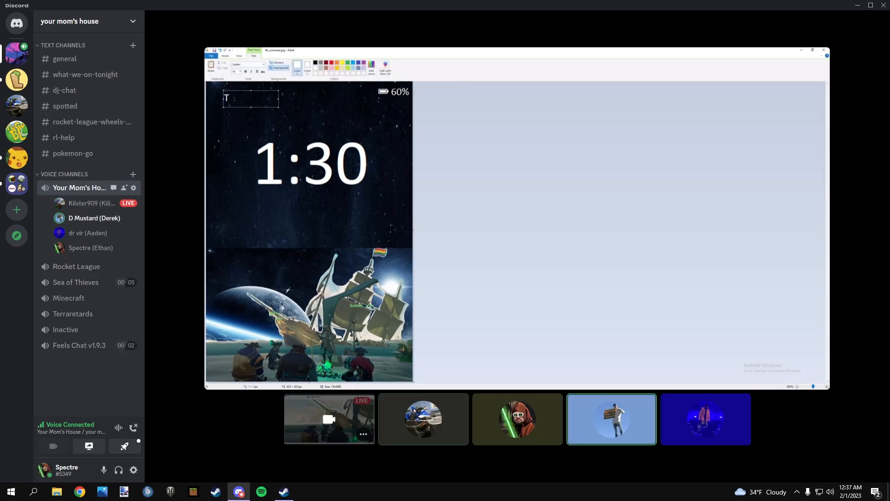
# Step: Type 'T-Mobile' and 'LTE' in the top-left corner and commit the text
pyautogui.write('T-Mobile')
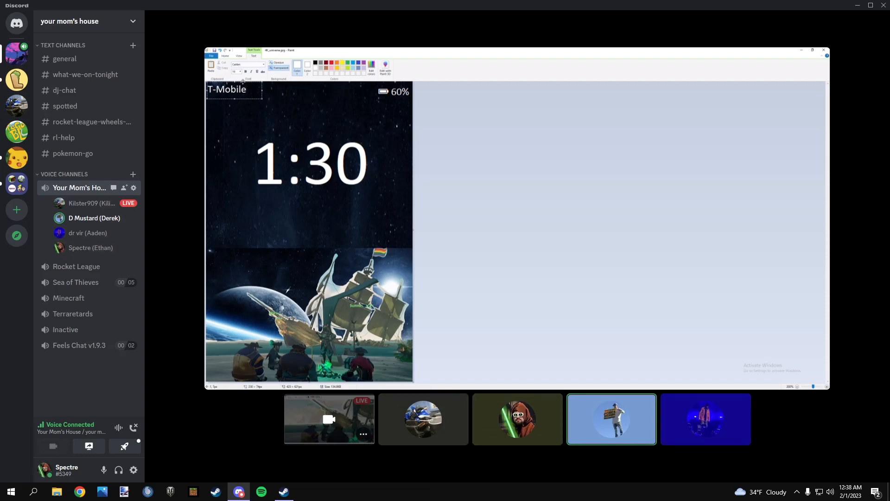
pyautogui.moveTo(233, 89); pyautogui.dragTo(361, 91)
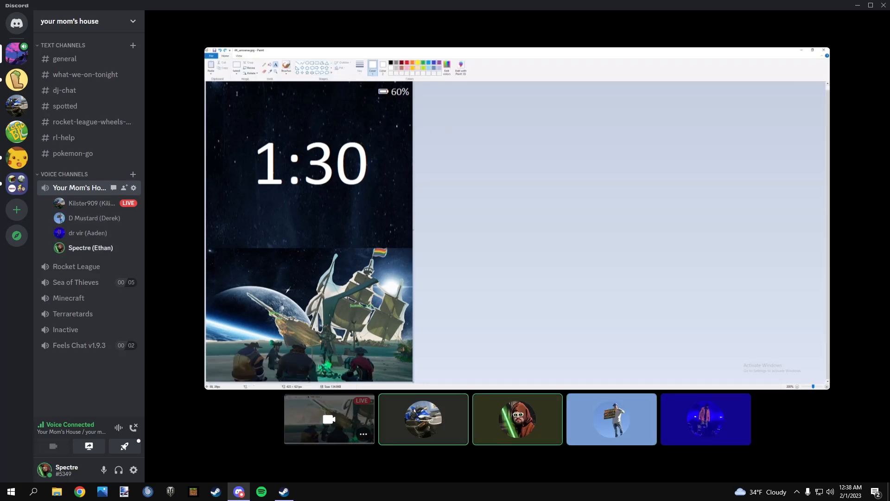
pyautogui.click(286, 66)
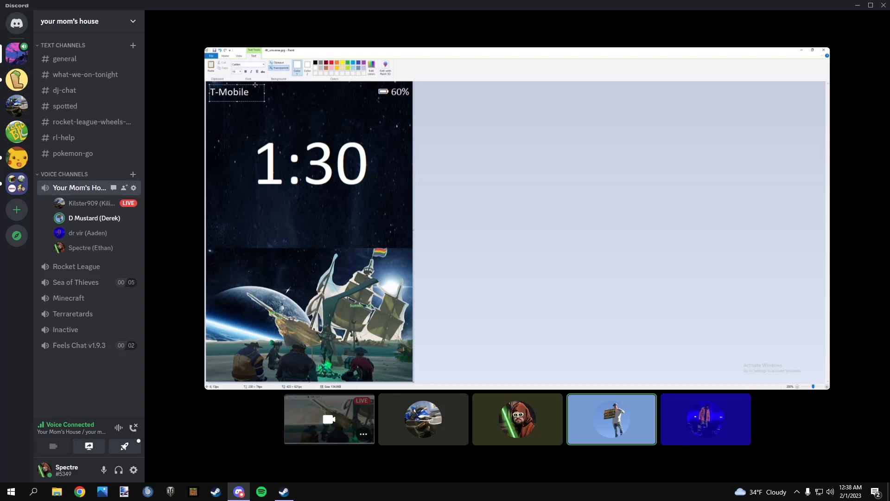
pyautogui.write('LTE')
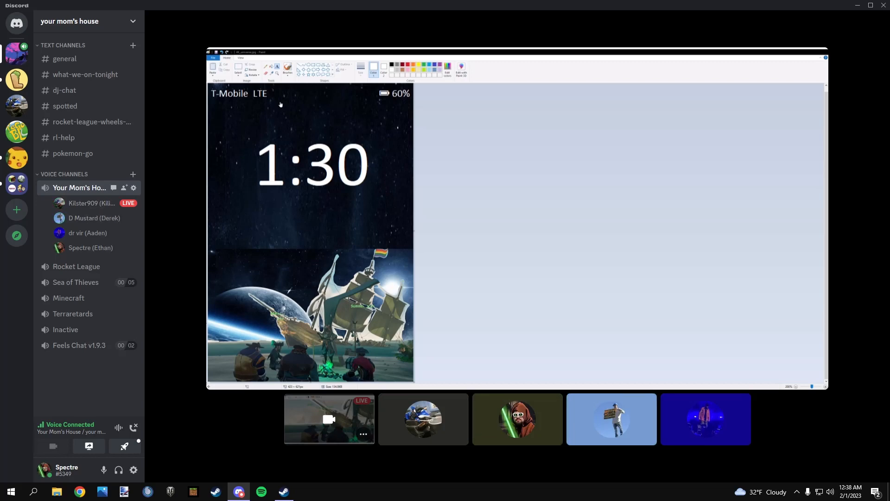
pyautogui.click(423, 419)
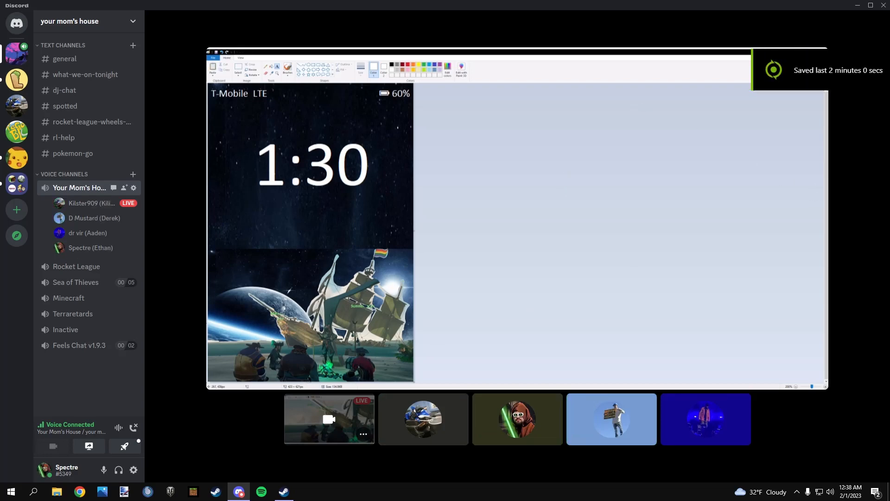
# Step: Paste grandpa's 'coward' message and missed-call cards below the clock and commit them
pyautogui.click(611, 419)
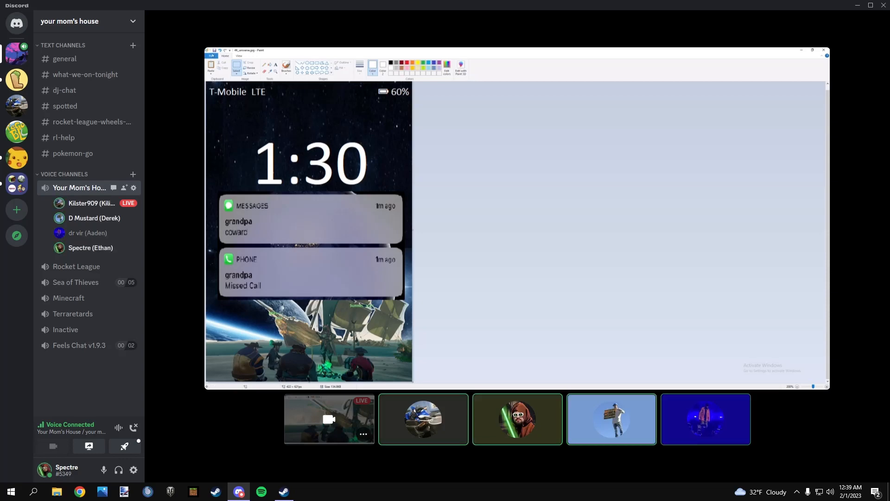
pyautogui.click(211, 56)
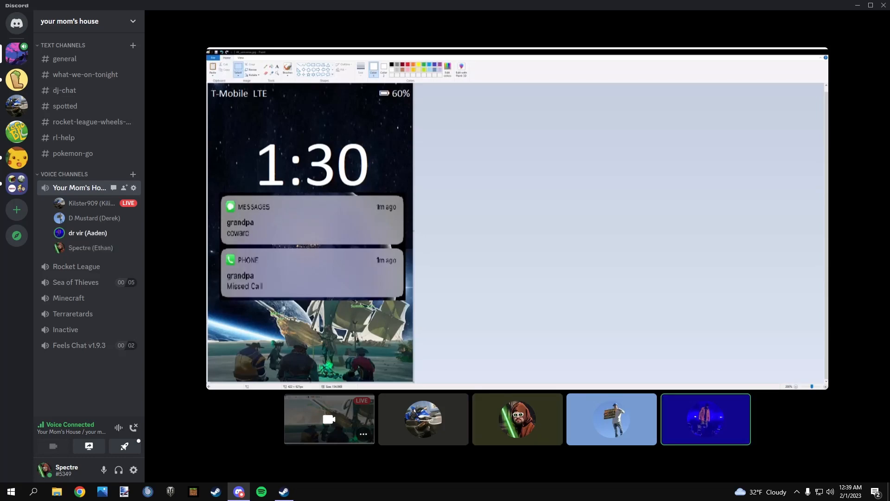
pyautogui.click(612, 419)
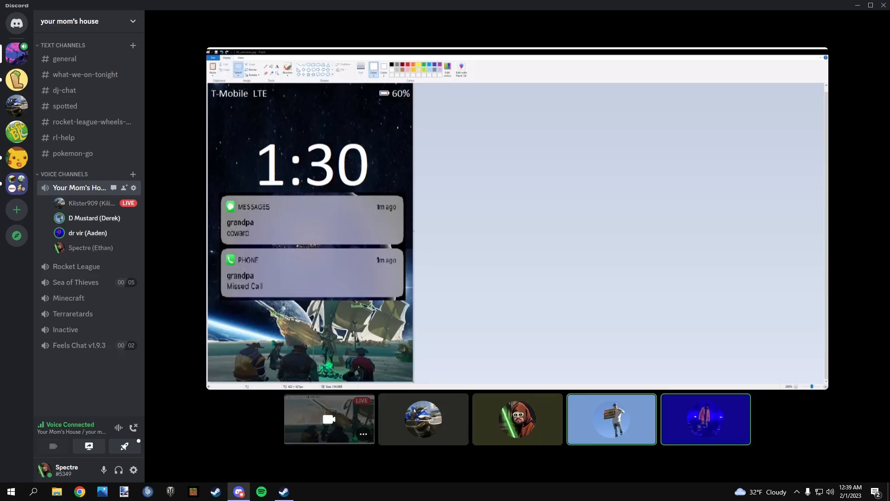